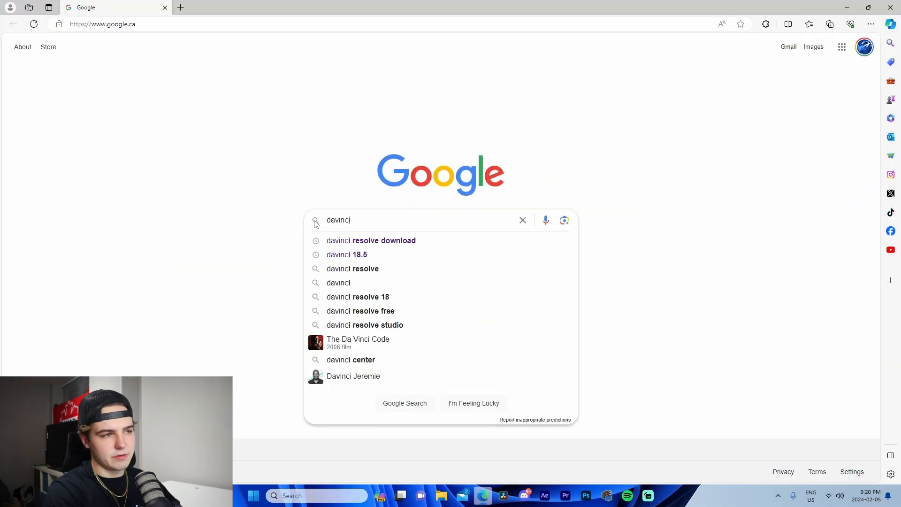
Minimize Edge with the 'davinci' Google search to reveal the Windows desktop.
click(370, 240)
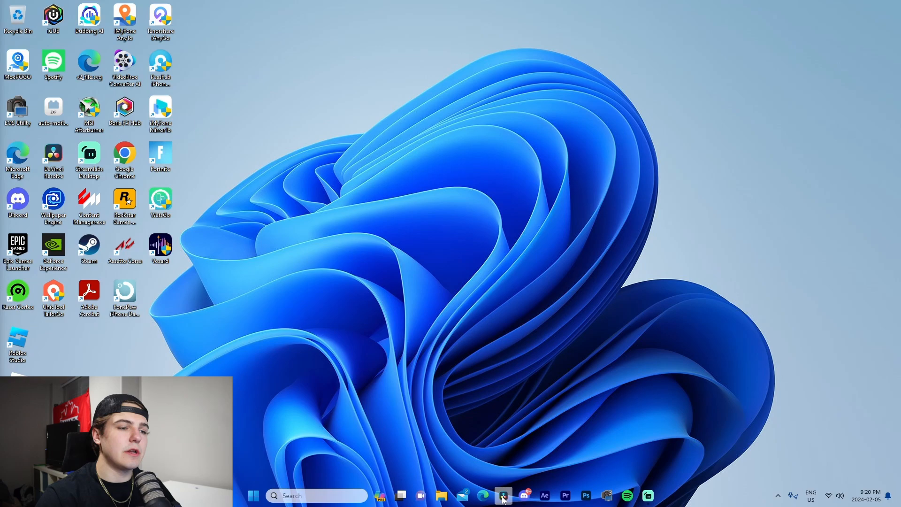
Launch DaVinci Resolve 18.5 and create a new empty project named 'jodashkjhs'.
click(502, 495)
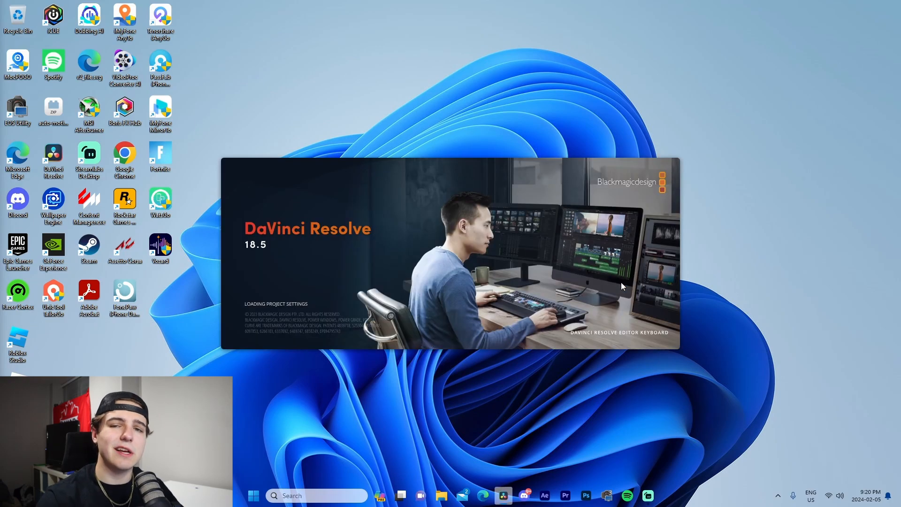
click(653, 428)
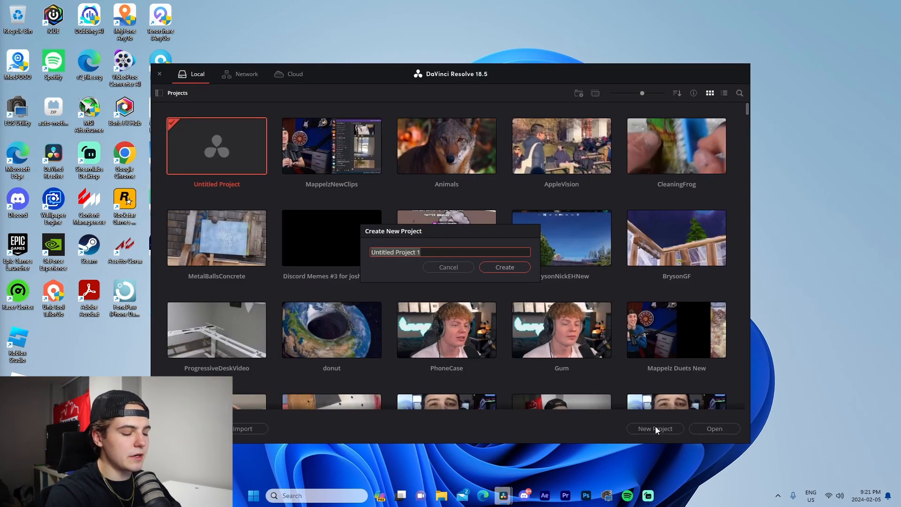
click(504, 266)
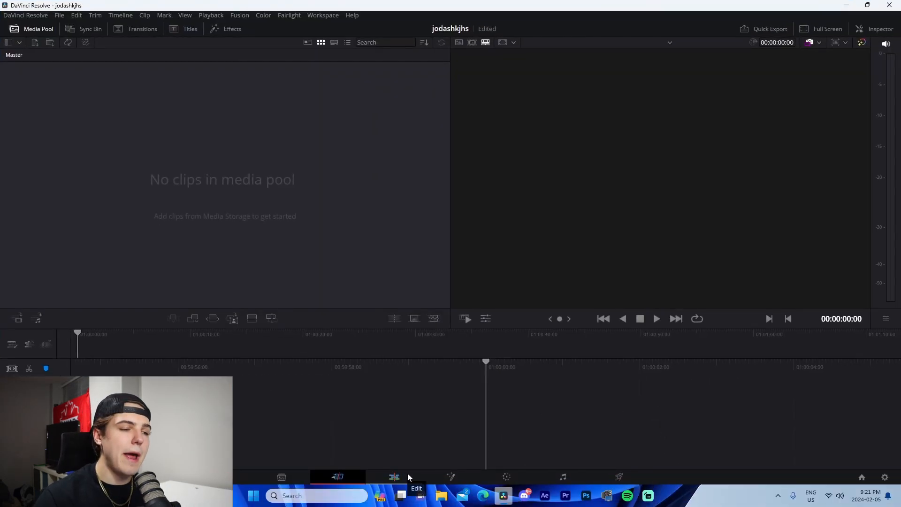
Move the 'jodashkjhs' project to the Edit page and dismiss the File menu.
click(58, 15)
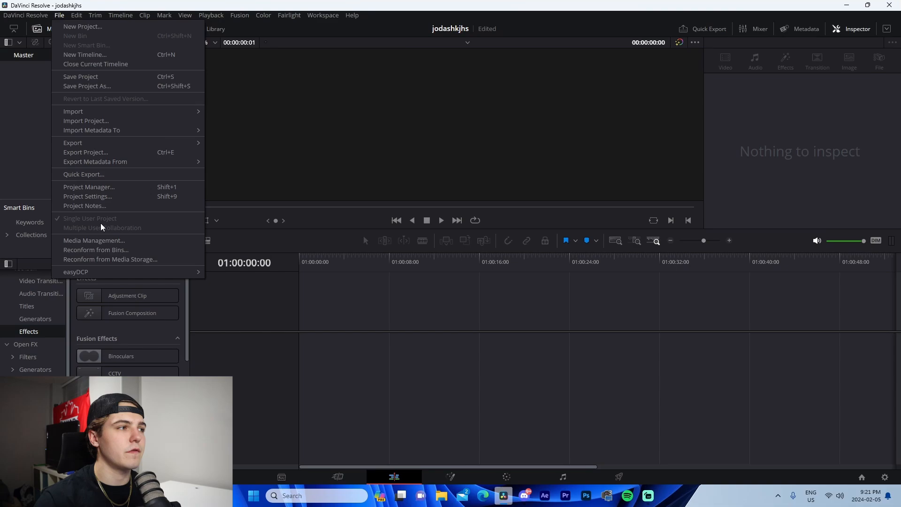
click(88, 196)
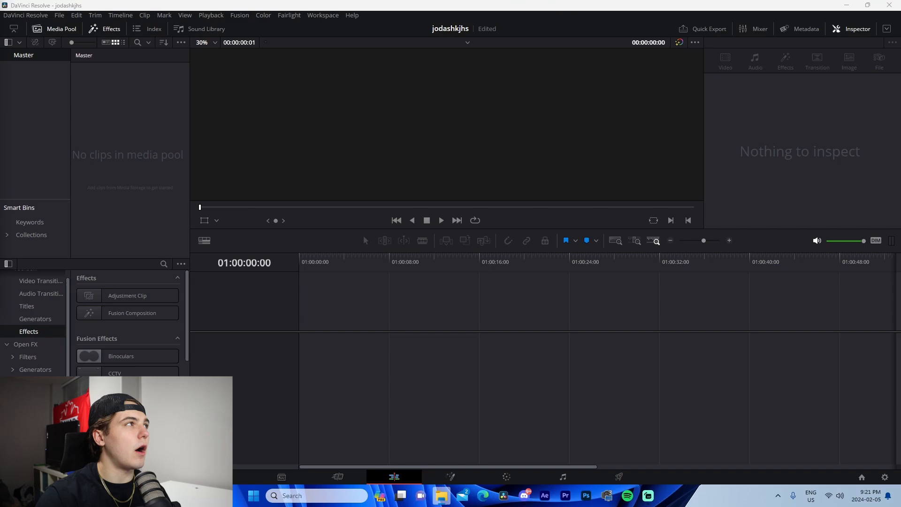
Import MVI_2379.MP4 and MVI_2453.MP4 from Cam Footage into the media pool, then close Explorer.
click(440, 496)
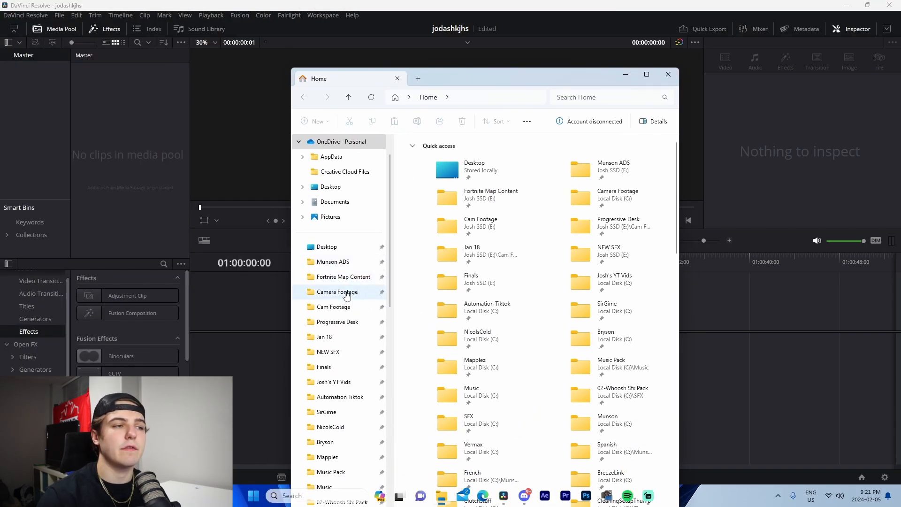
double_click(337, 292)
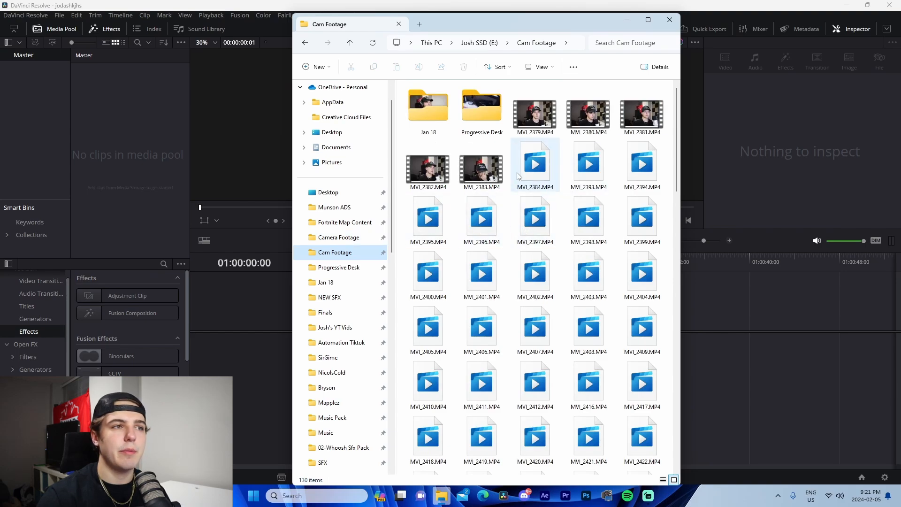
click(534, 106)
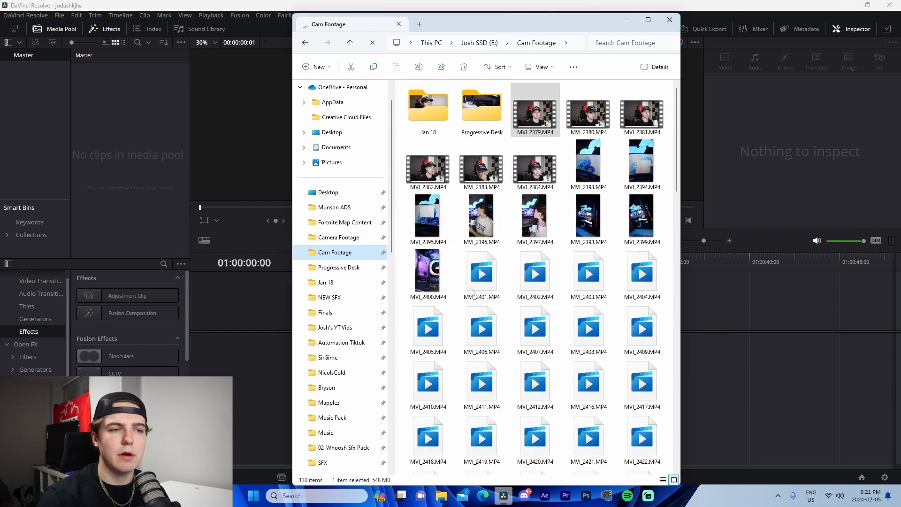
scroll(down, 3)
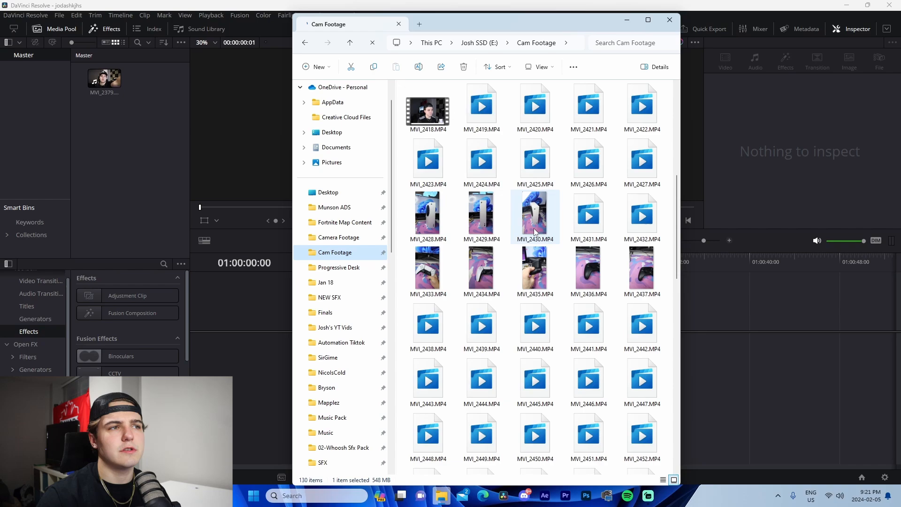
scroll(down, 3)
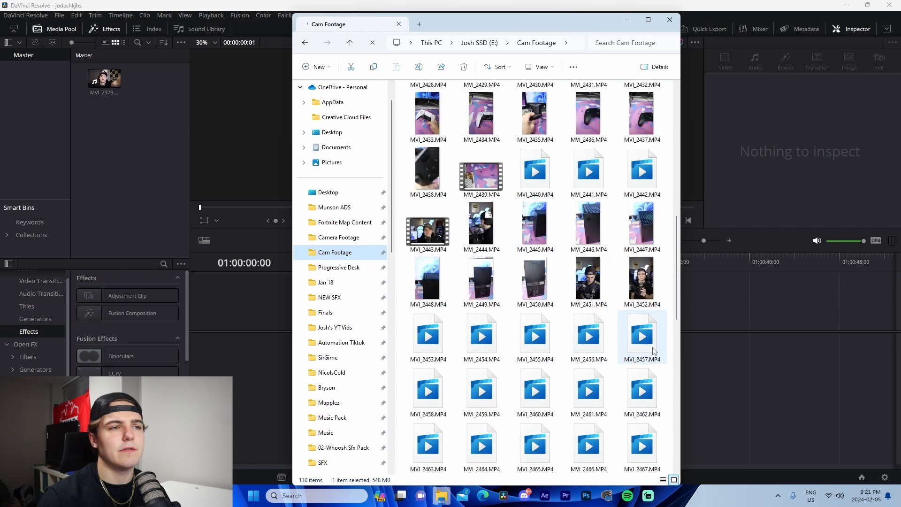
scroll(down, 3)
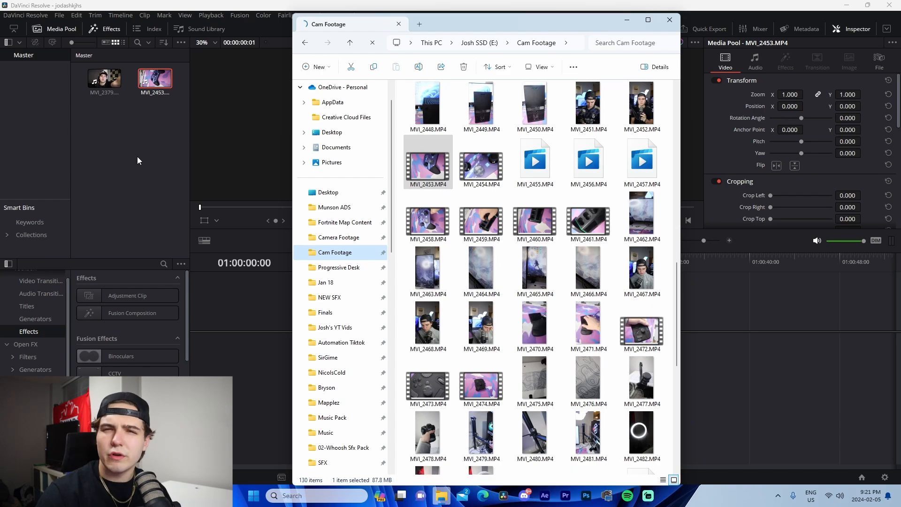
click(669, 20)
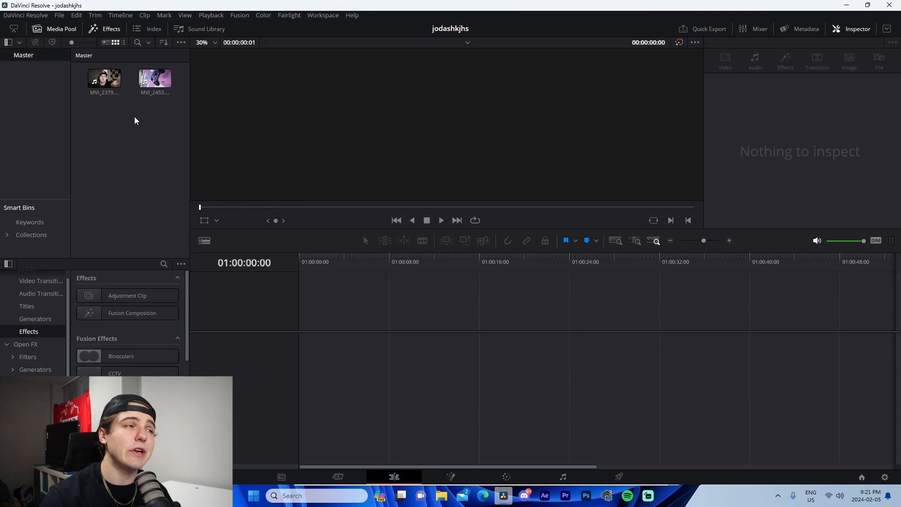
mouse_move(151, 159)
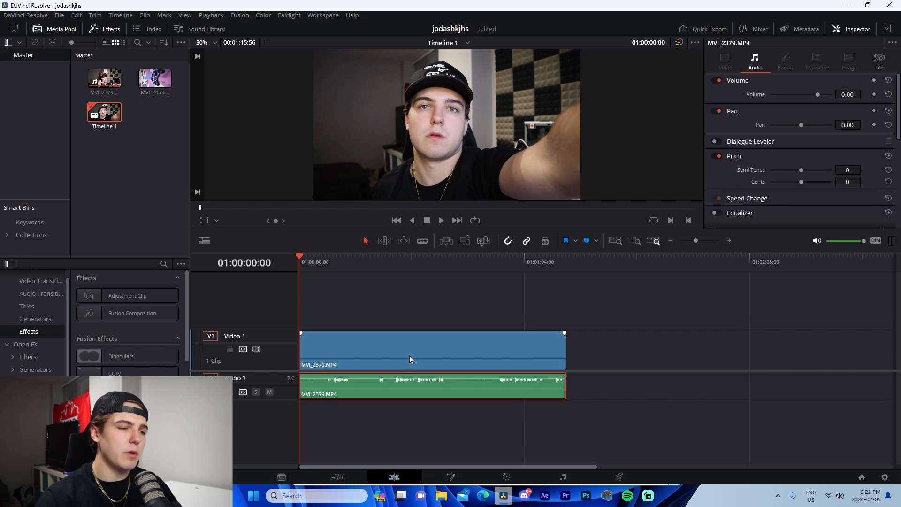
Place MVI_2379 then MVI_2453 on Timeline 1 without audio, playhead in the second clip.
click(724, 61)
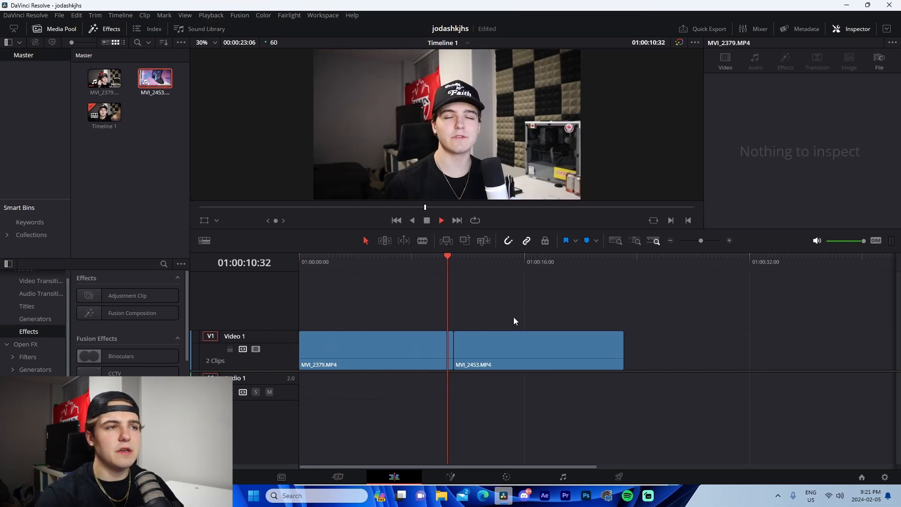
click(451, 262)
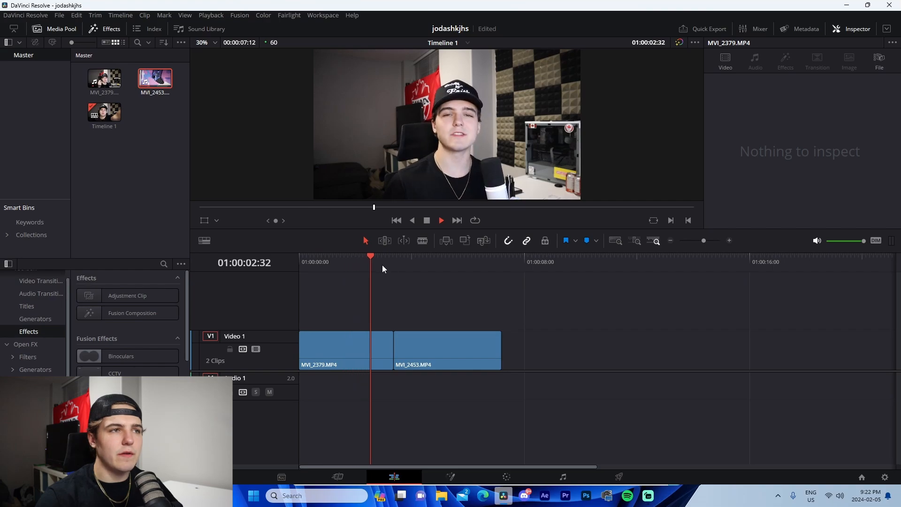
click(425, 256)
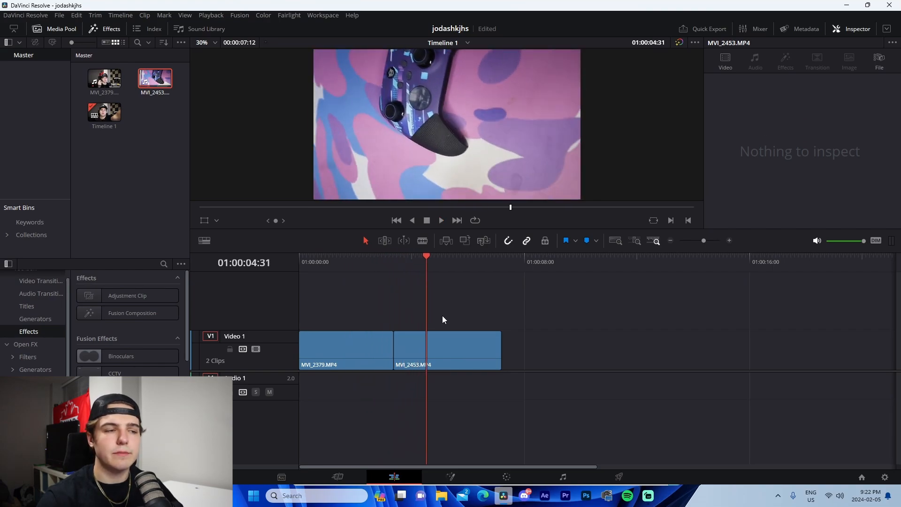
mouse_move(385, 302)
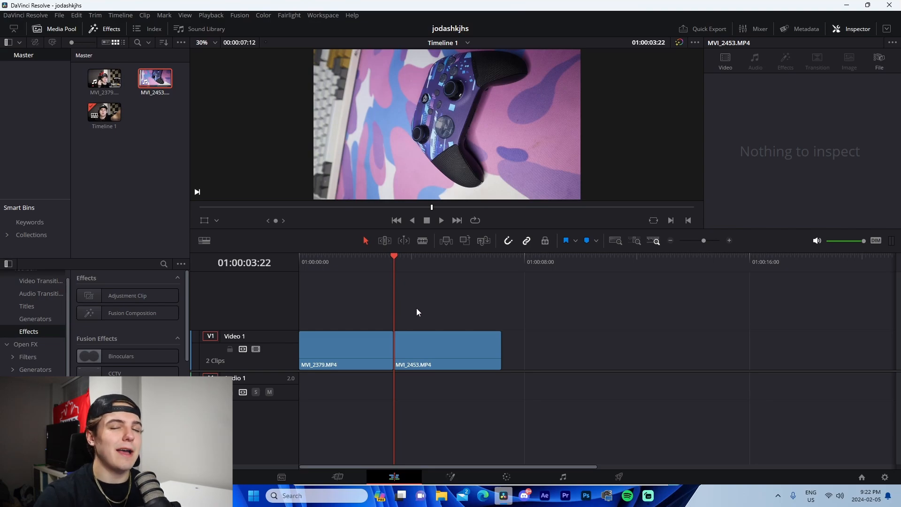
mouse_move(428, 323)
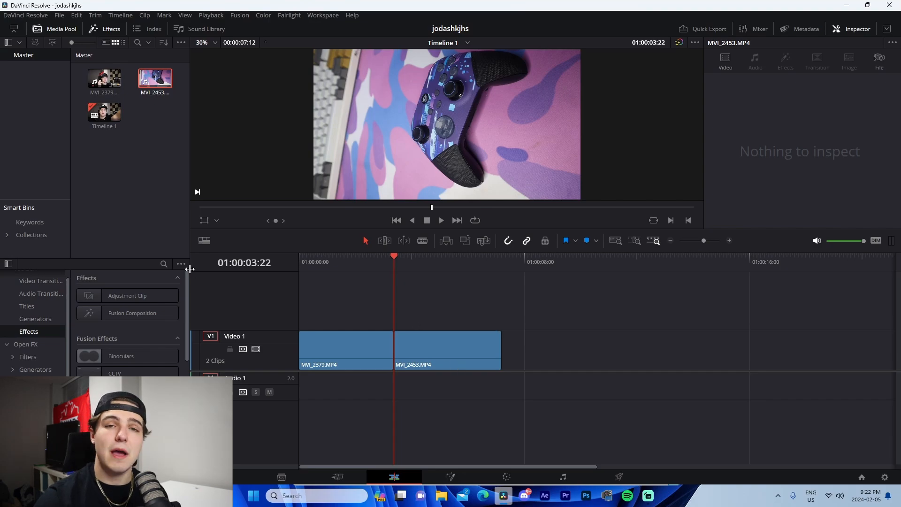
mouse_move(404, 281)
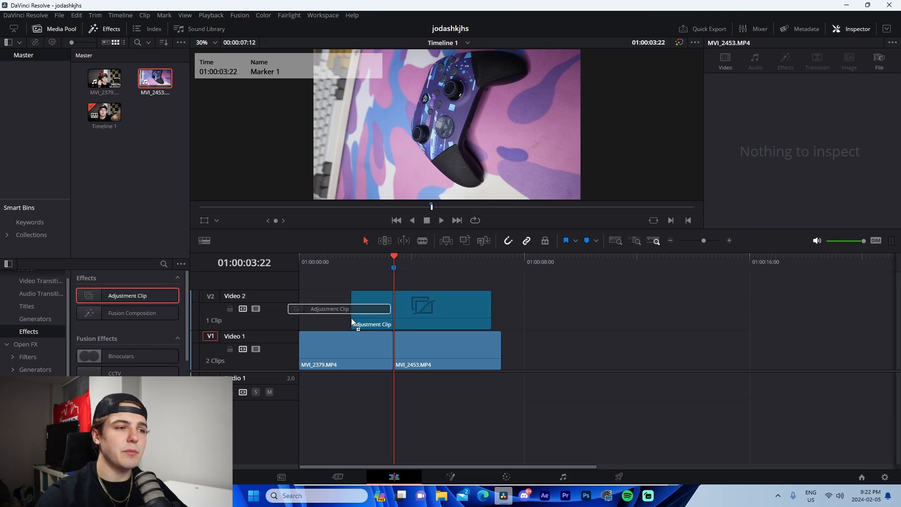
Drop an Adjustment Clip on Video 2 over the marker at the cut and select it.
click(393, 309)
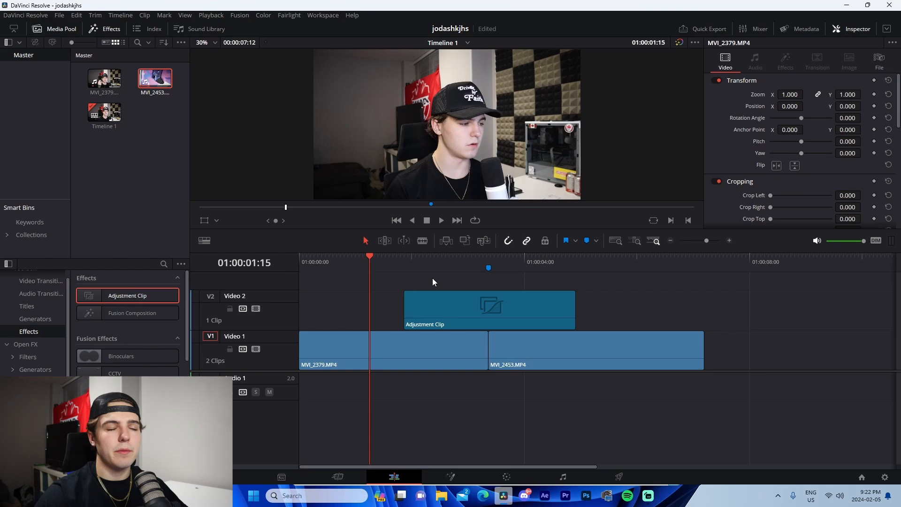
click(488, 256)
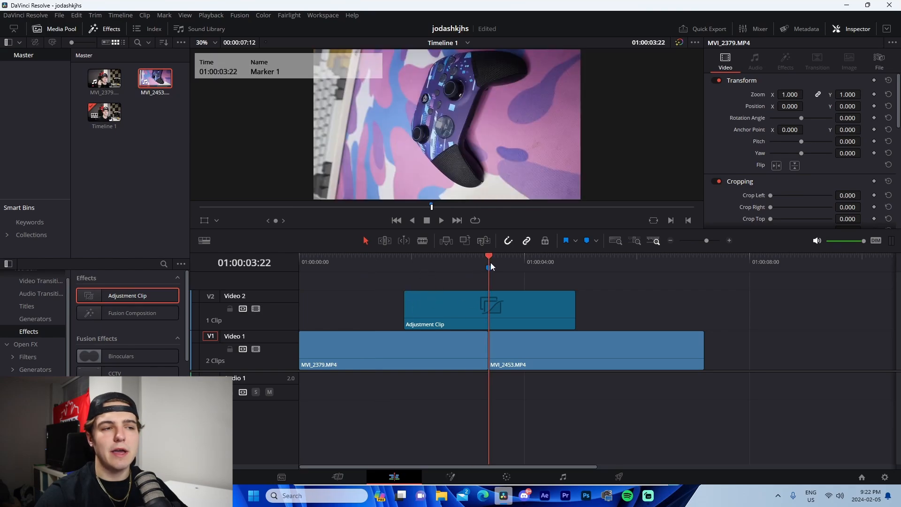
click(405, 255)
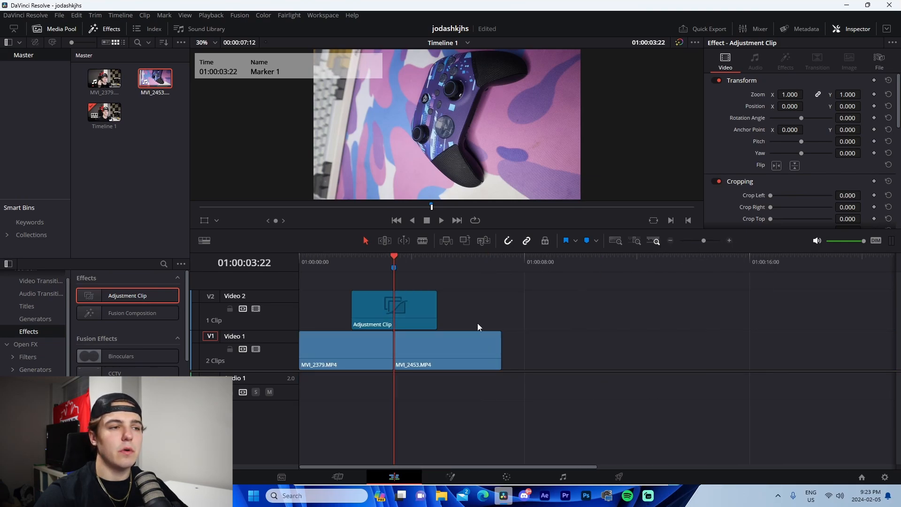
click(450, 476)
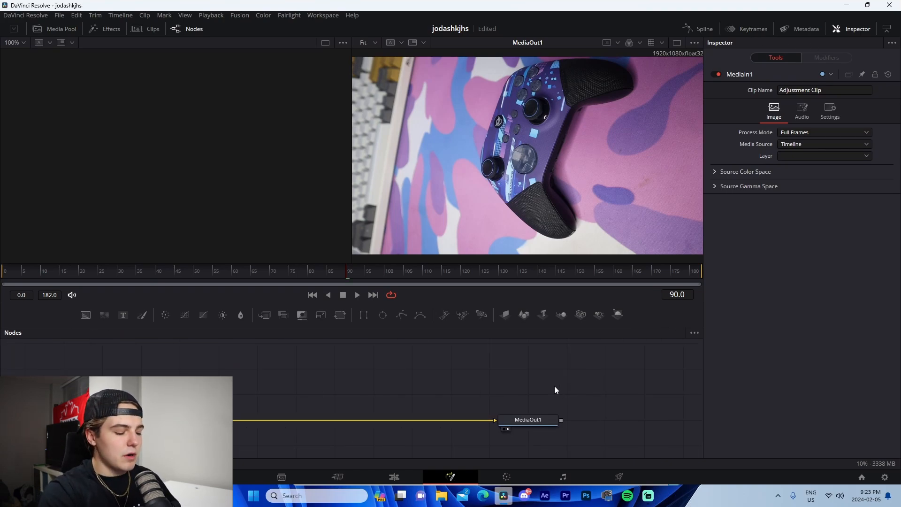
Add the S_BlurMoCurves tool to the adjustment clip and show its settings.
text(blurmo)
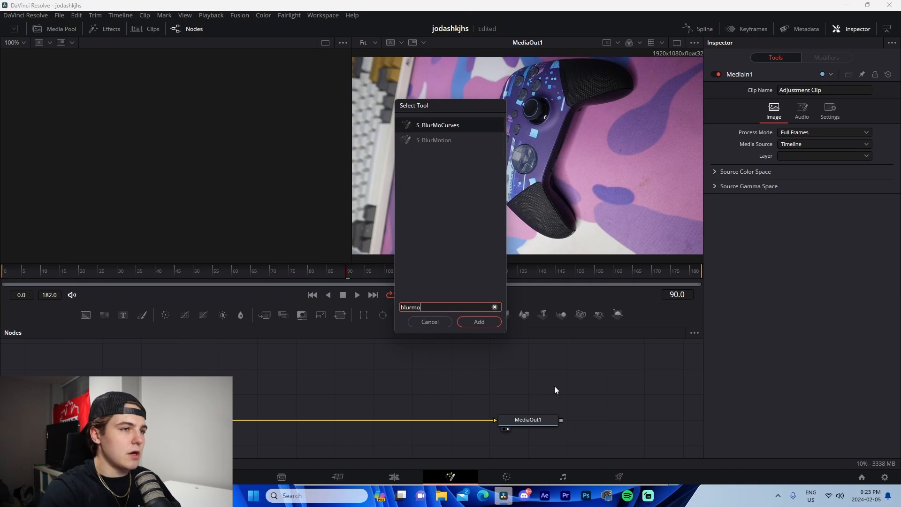
click(478, 321)
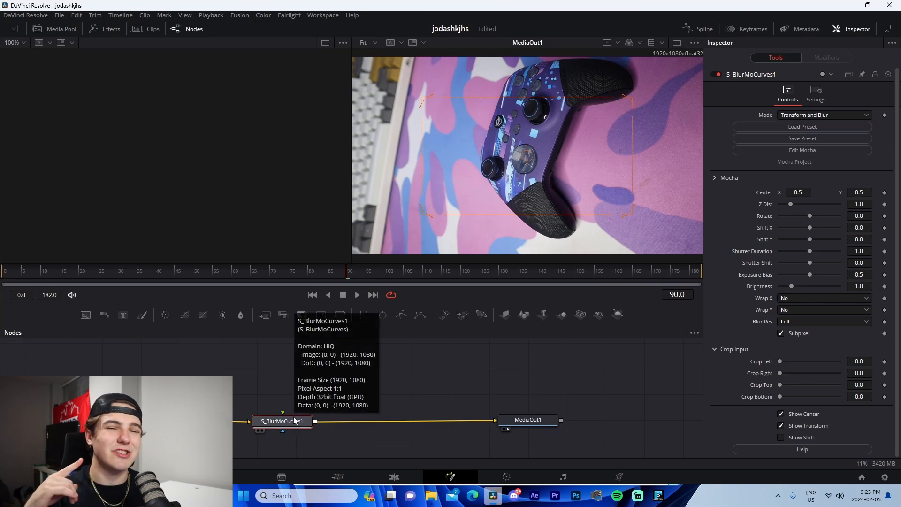
mouse_move(278, 436)
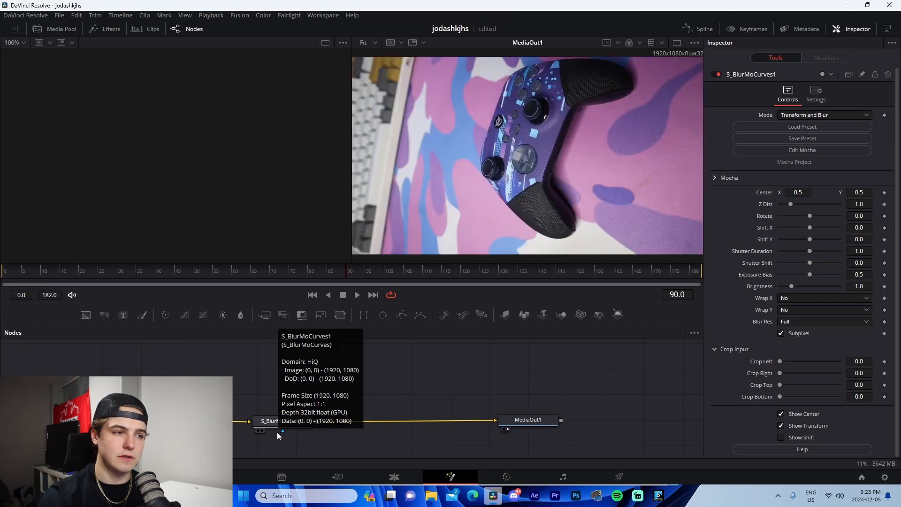
click(281, 420)
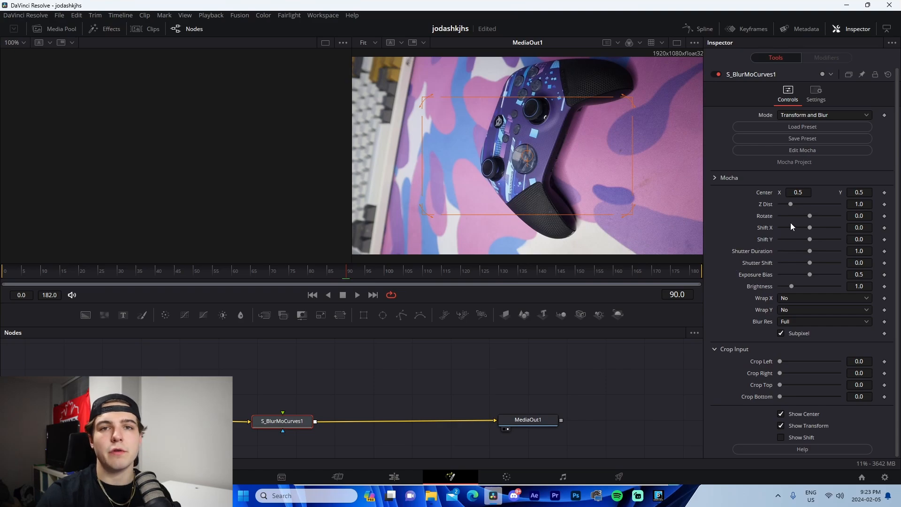
mouse_move(791, 225)
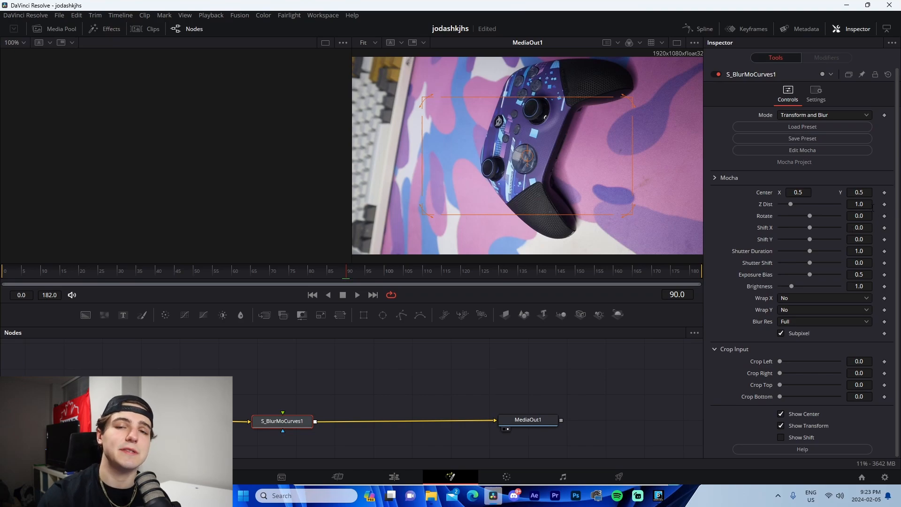
mouse_move(822, 236)
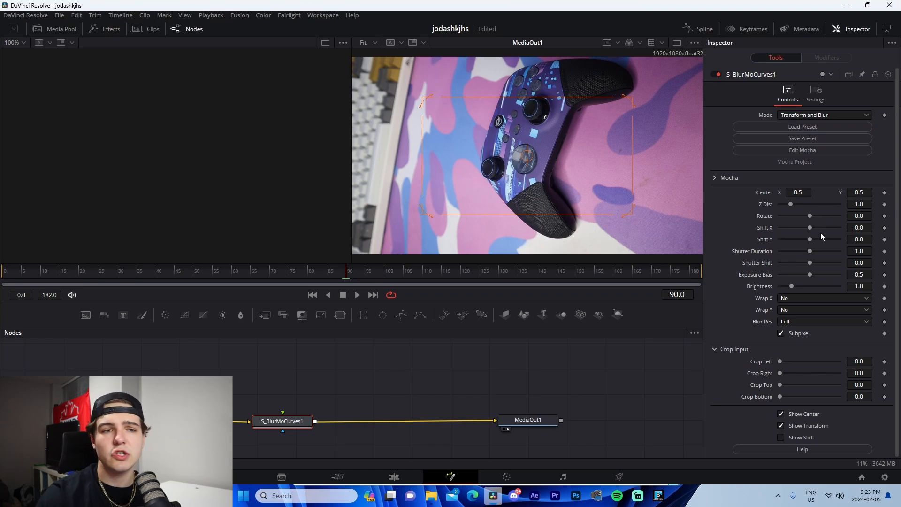
mouse_move(891, 235)
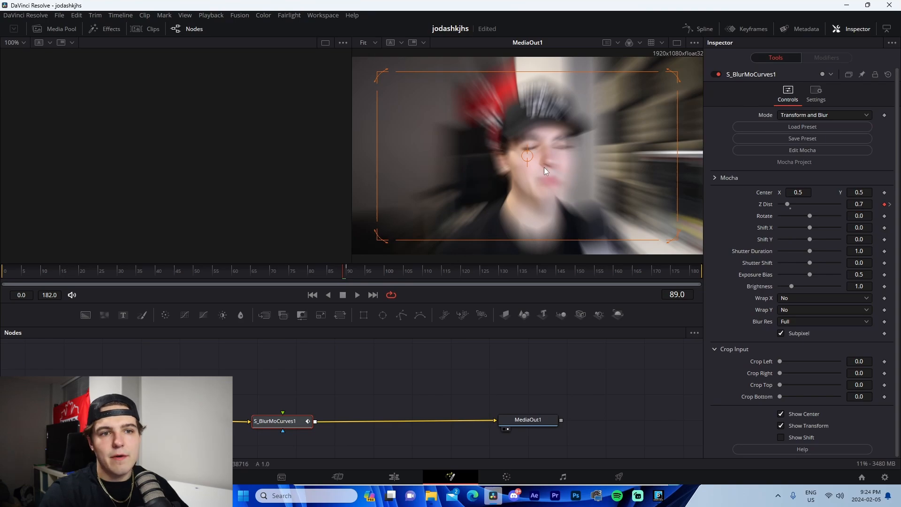
Set the wrap to Reflect and move to frame 105 for the 1.0 Z Dist keyframe.
click(824, 309)
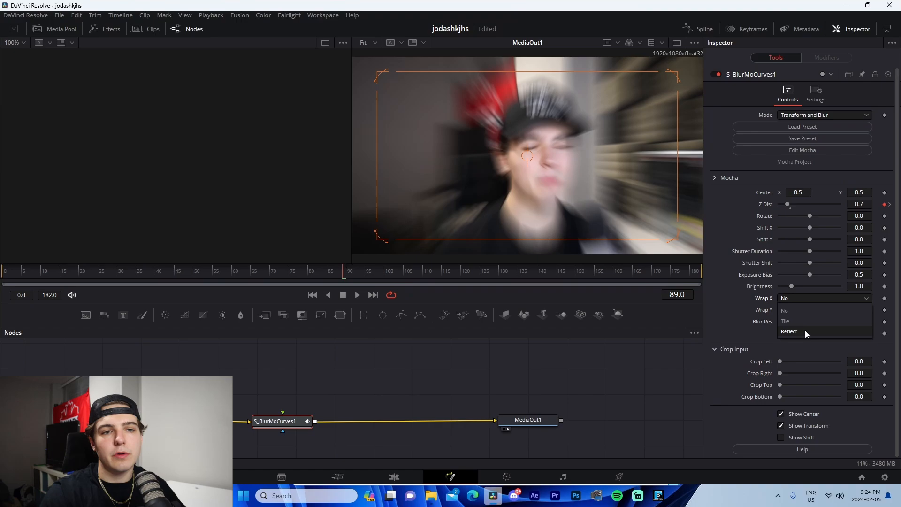
click(788, 331)
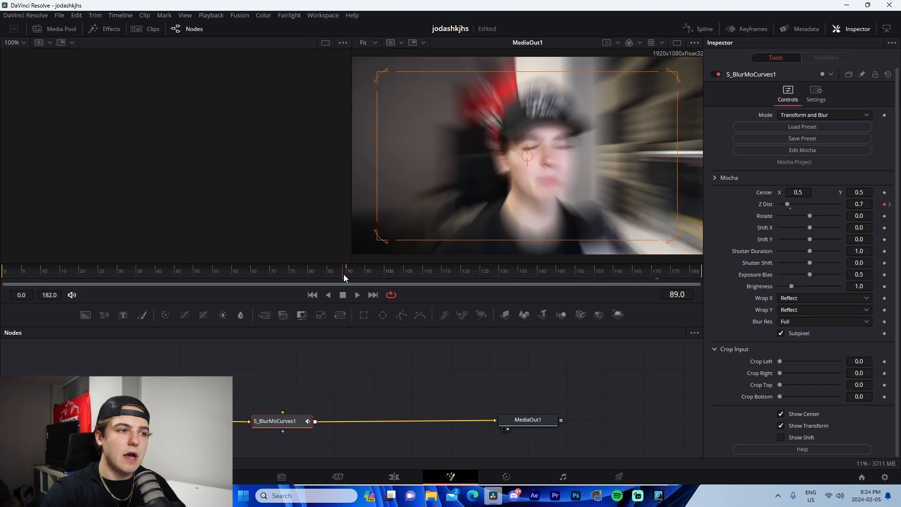
click(291, 270)
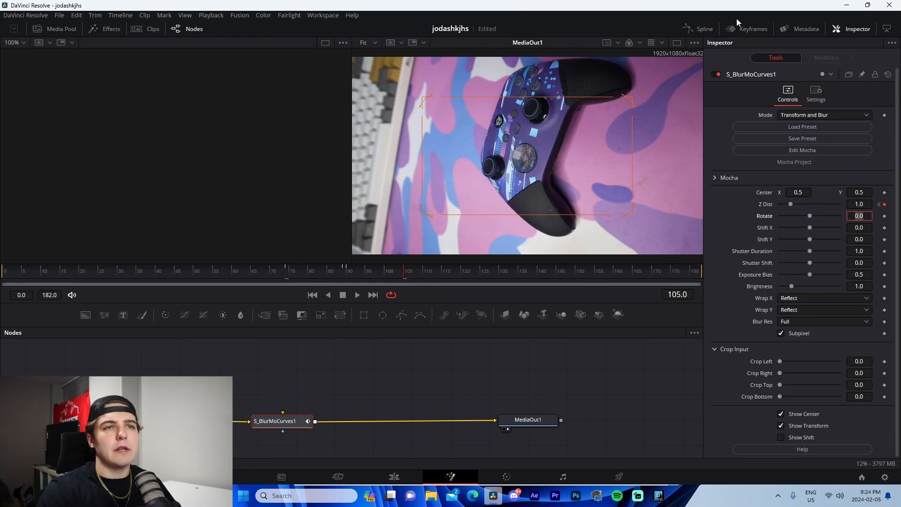
Switch to the Edit page to view the adjustment clip above both clips.
click(703, 29)
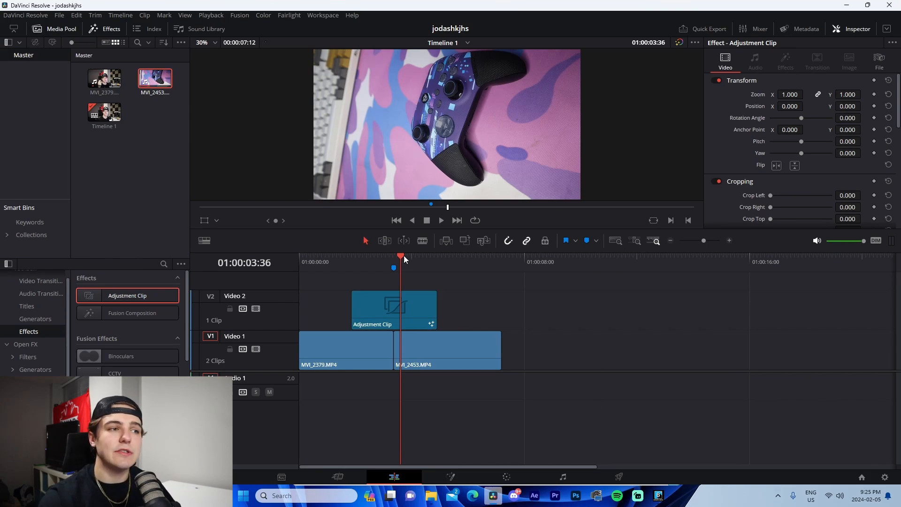
Open the adjustment clip on the Fusion page and briefly check the camera footage folder.
click(450, 476)
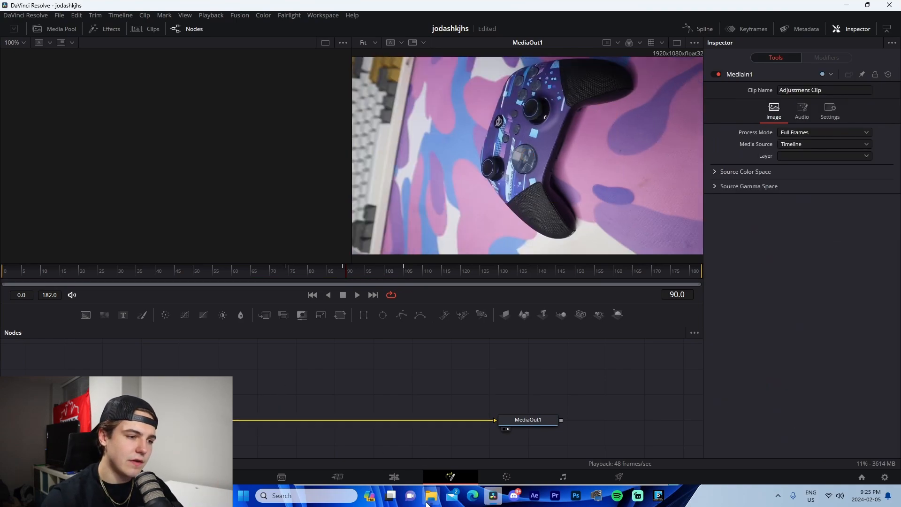
click(430, 494)
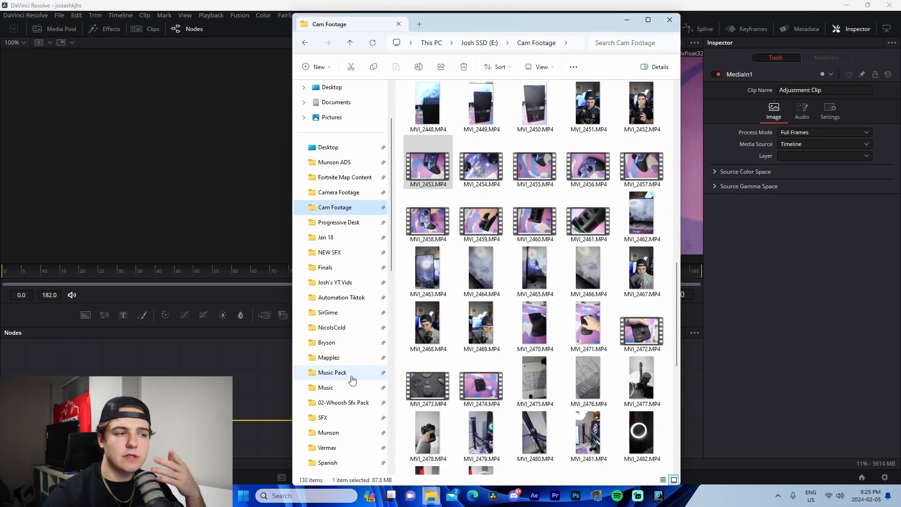
scroll(down, 3)
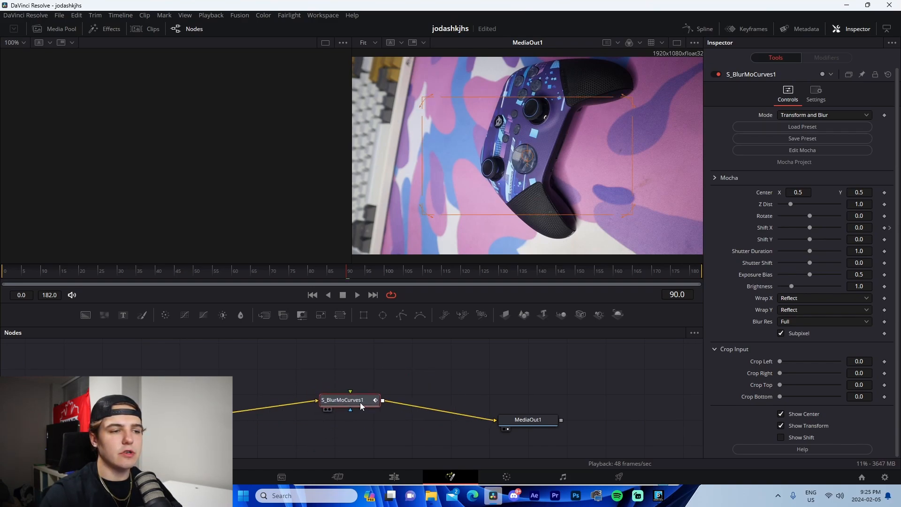
Keyframe Shift X at -0.5 on frame 90, then return to the Edit timeline.
click(746, 28)
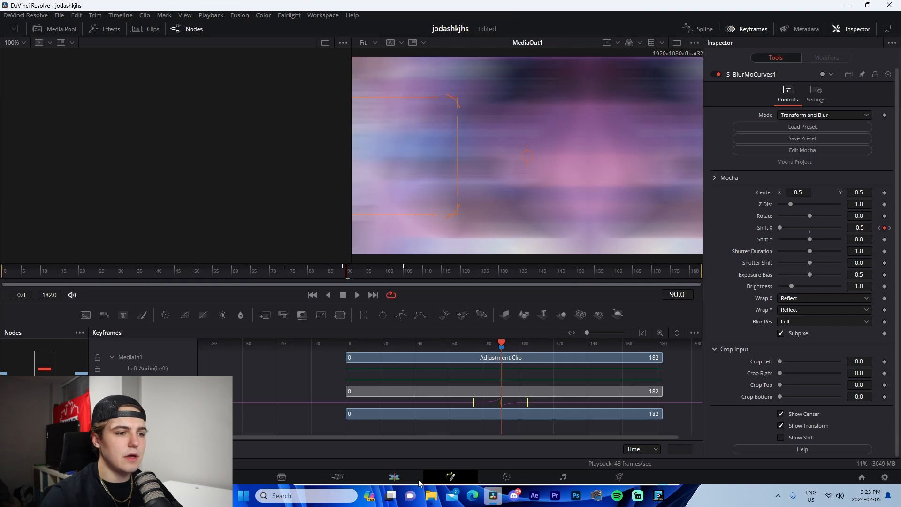
click(210, 15)
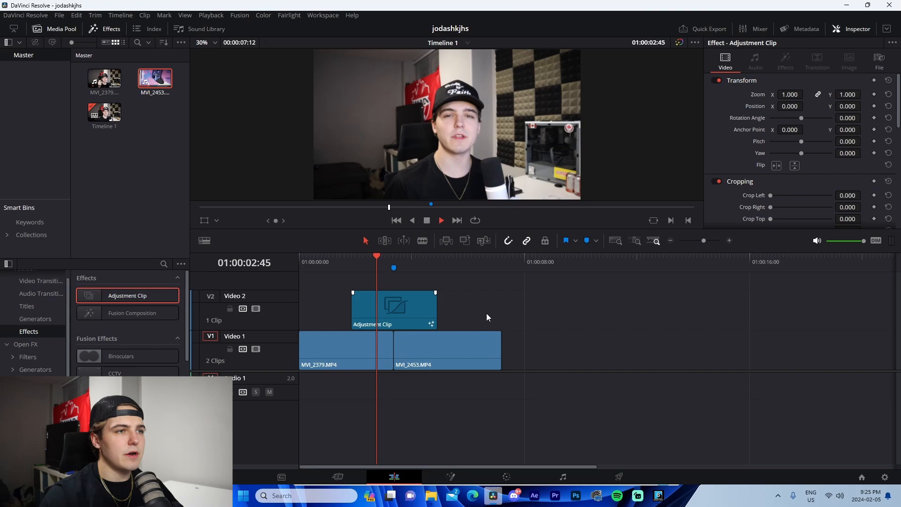
Select the adjustment clip over the cut and reopen it on the Fusion page.
click(401, 256)
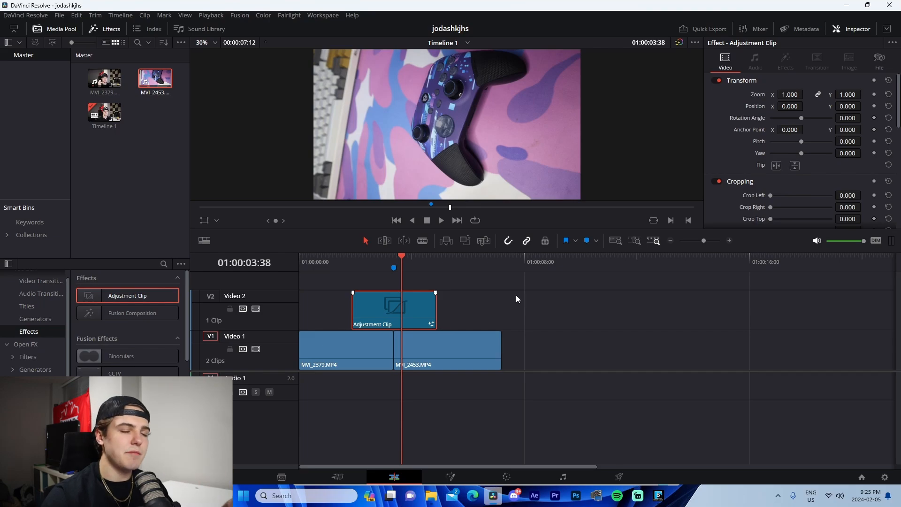
mouse_move(506, 319)
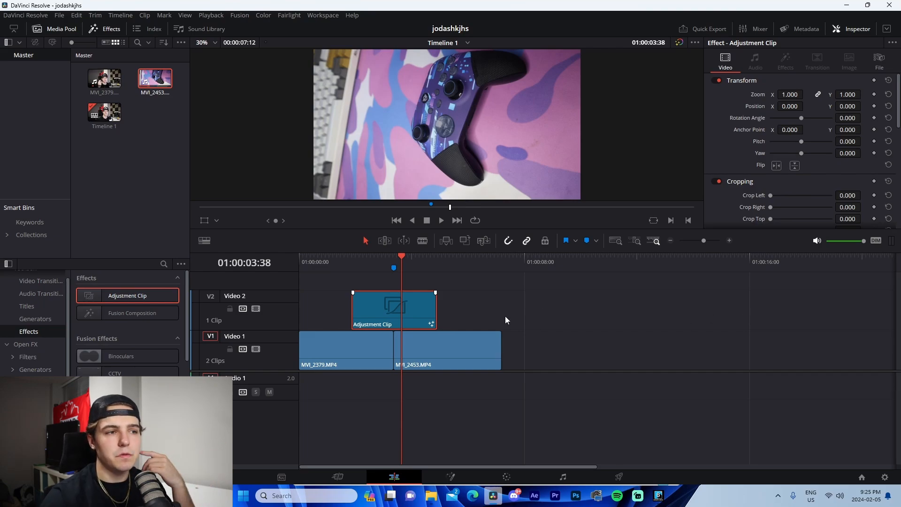
click(450, 476)
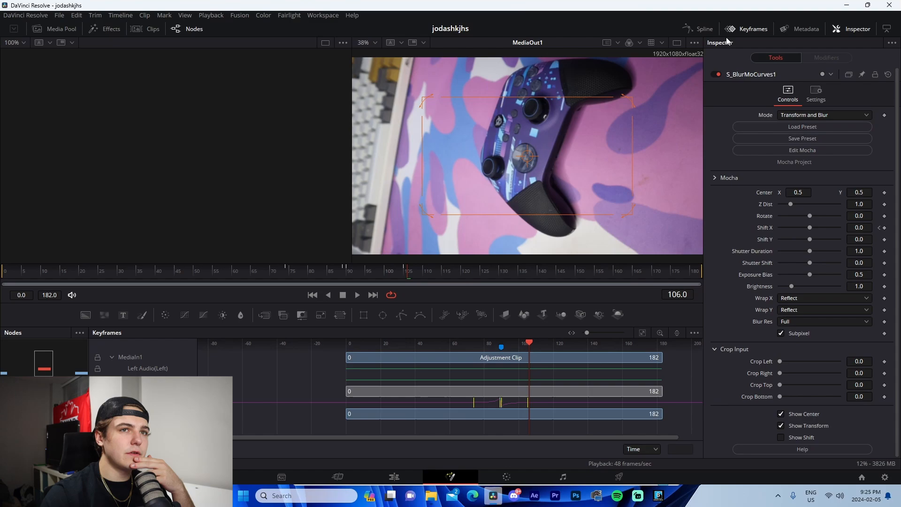
Hide the keyframe timeline and add a Transform node with Size 0.7 at frame 90.
click(194, 28)
text(tra)
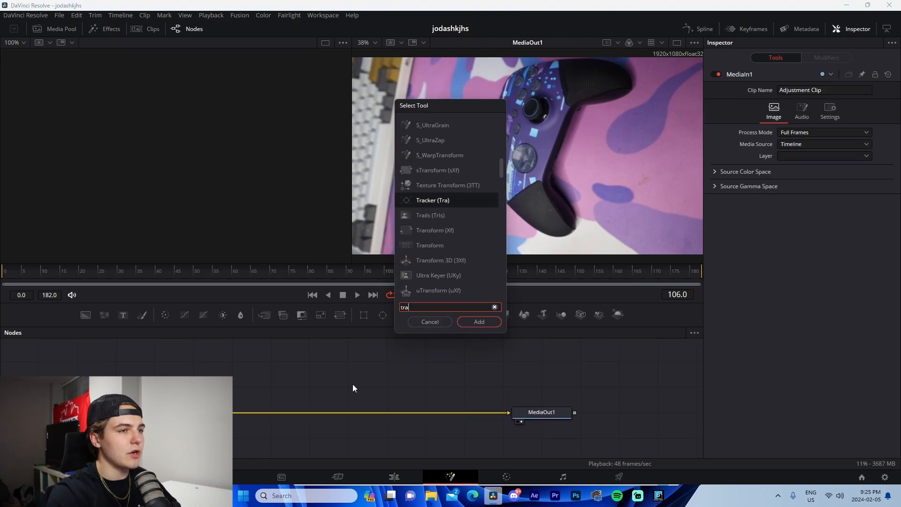
click(478, 321)
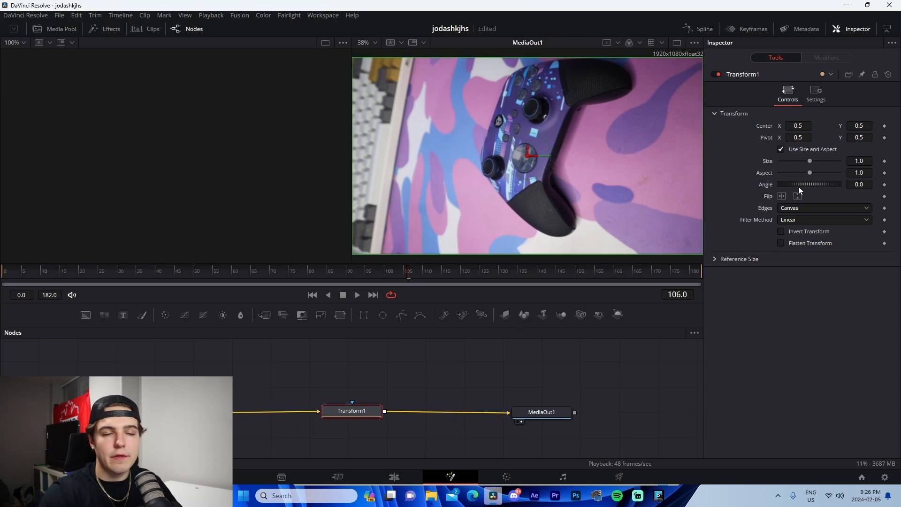
mouse_move(395, 274)
text(0.7)
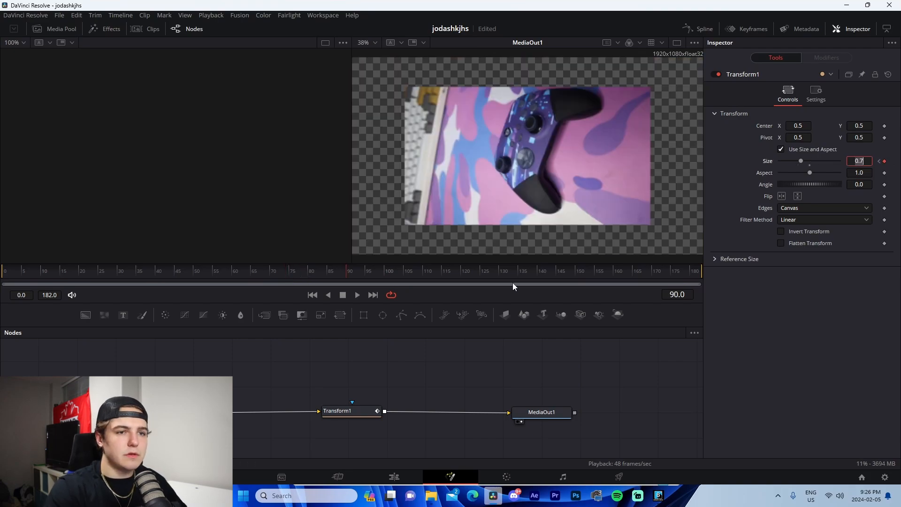
Keyframe Transform Size 1.0 at frame 105, set Edges to Mirror, and show the Size spline.
click(407, 270)
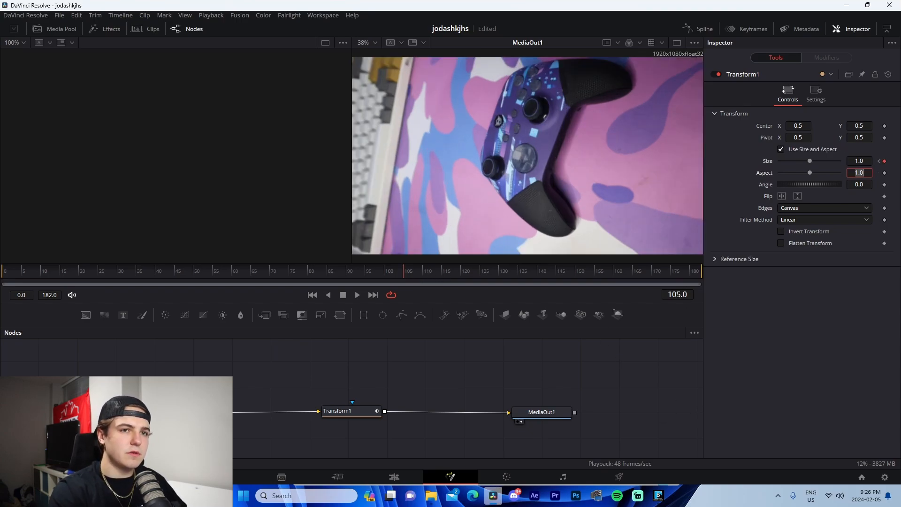
click(824, 207)
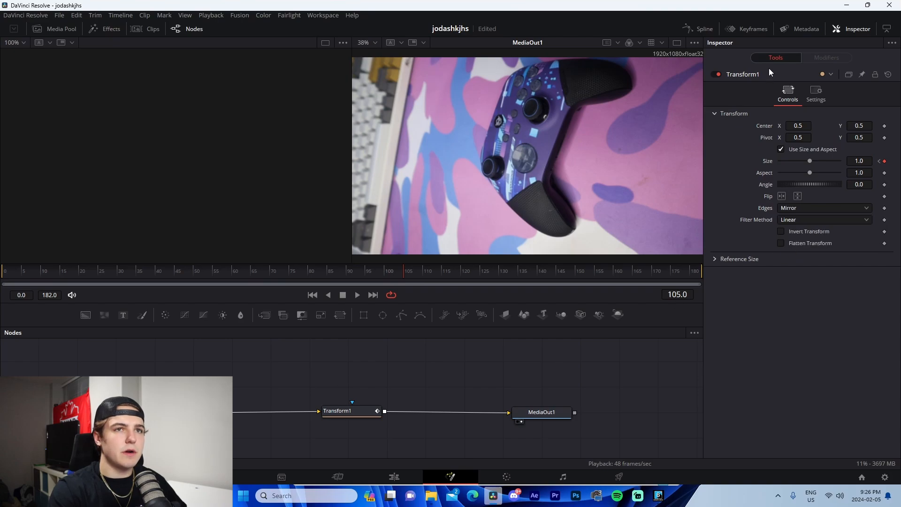
click(703, 29)
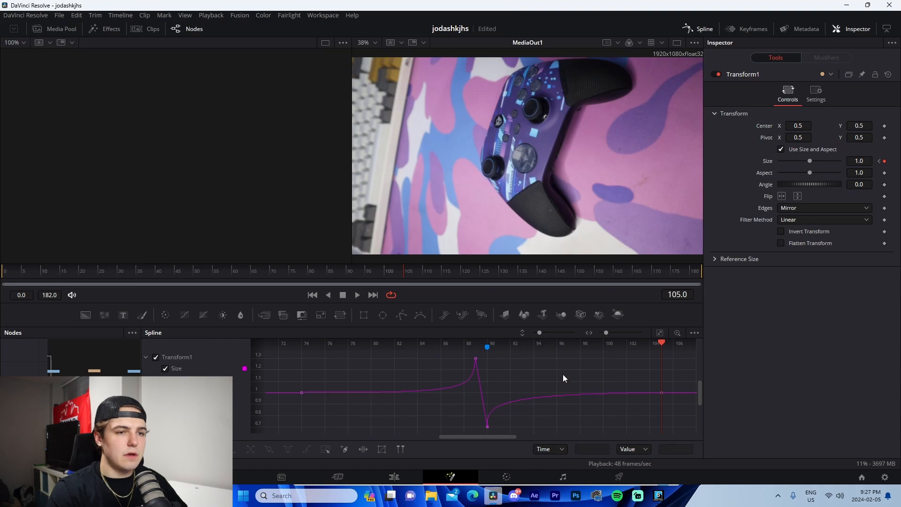
Switch from the Spline panel back to the node graph and select Transform1.
click(184, 271)
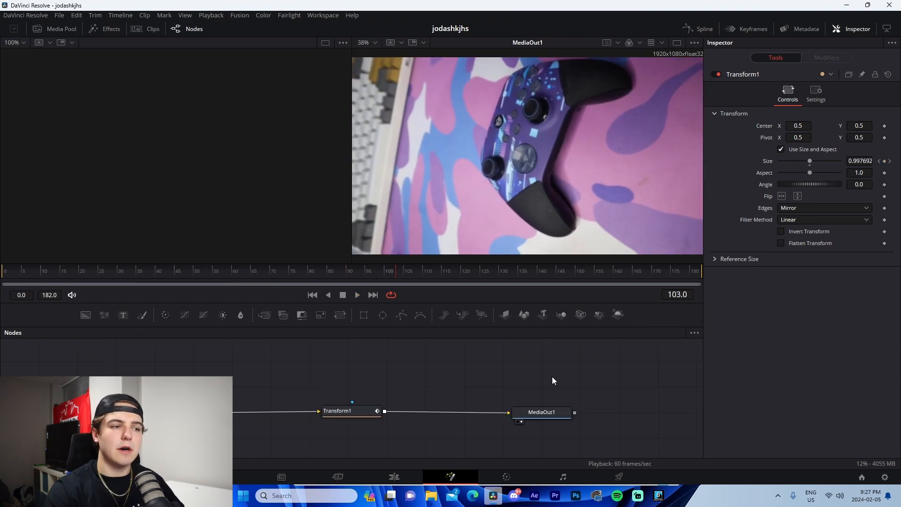
click(338, 410)
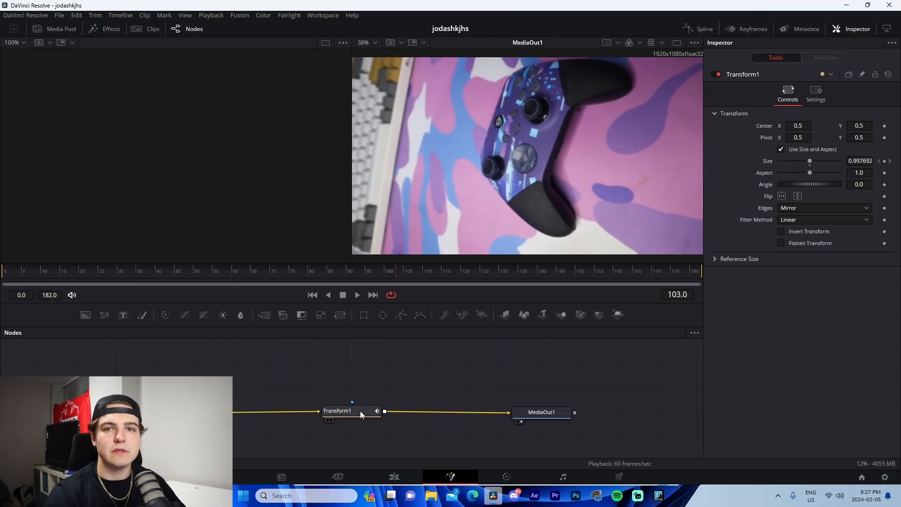
mouse_move(338, 410)
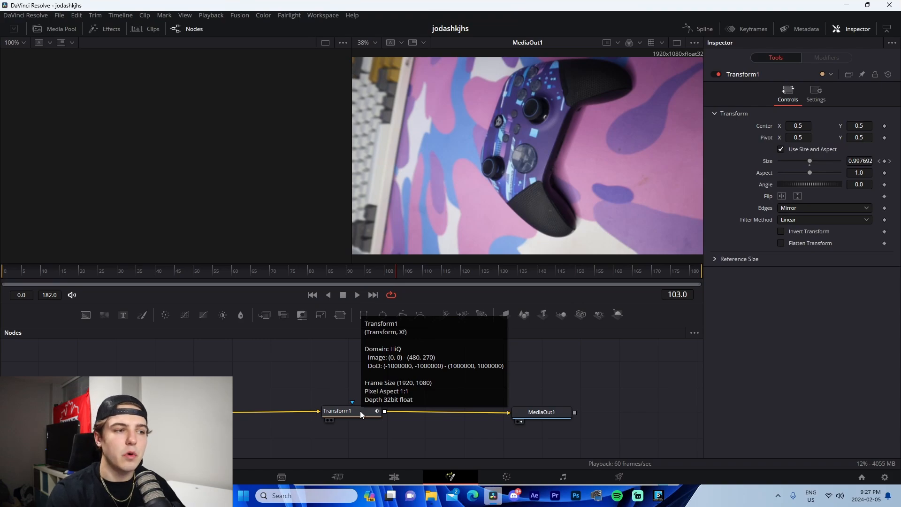